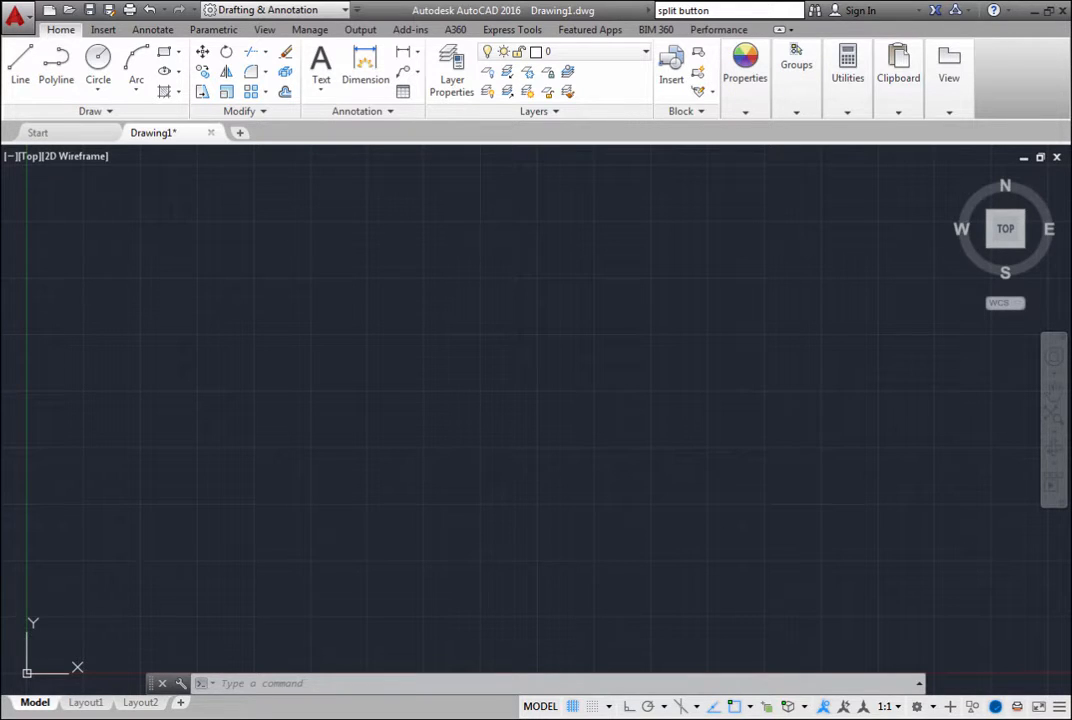
mouse_move(920, 663)
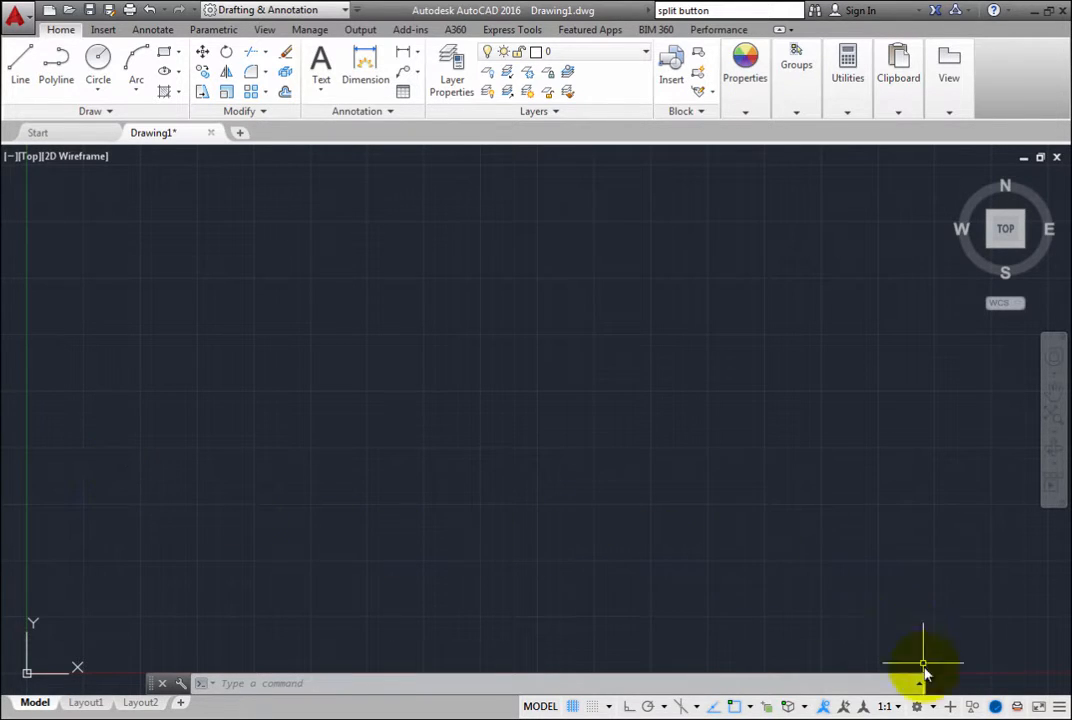
mouse_move(917, 706)
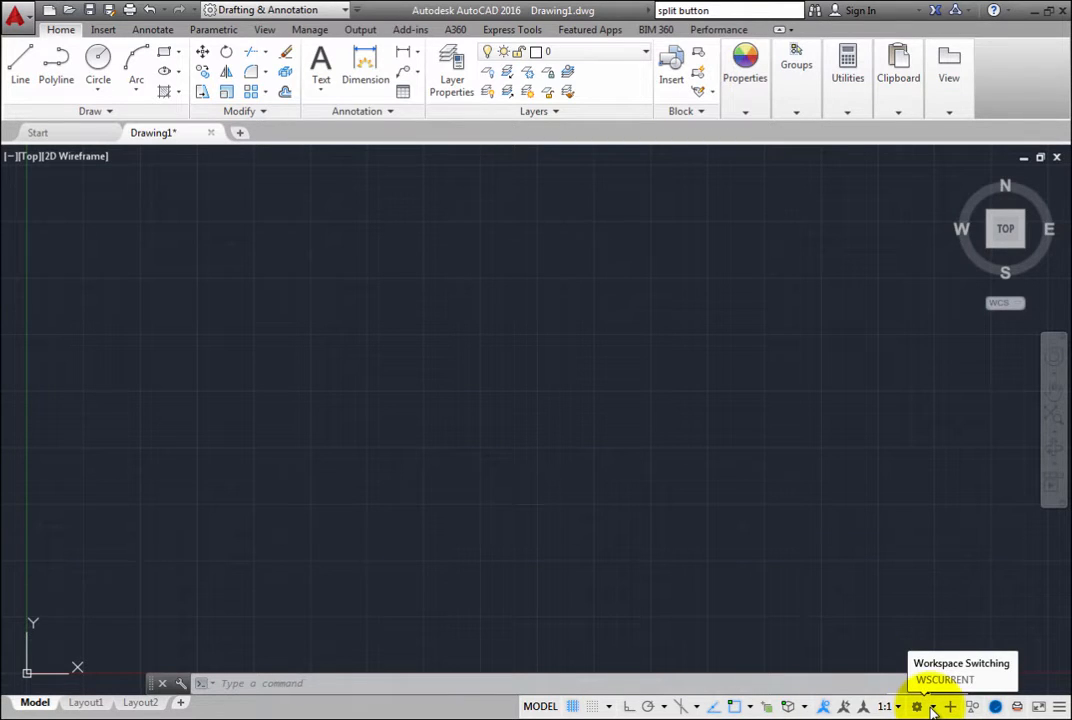
mouse_move(503, 323)
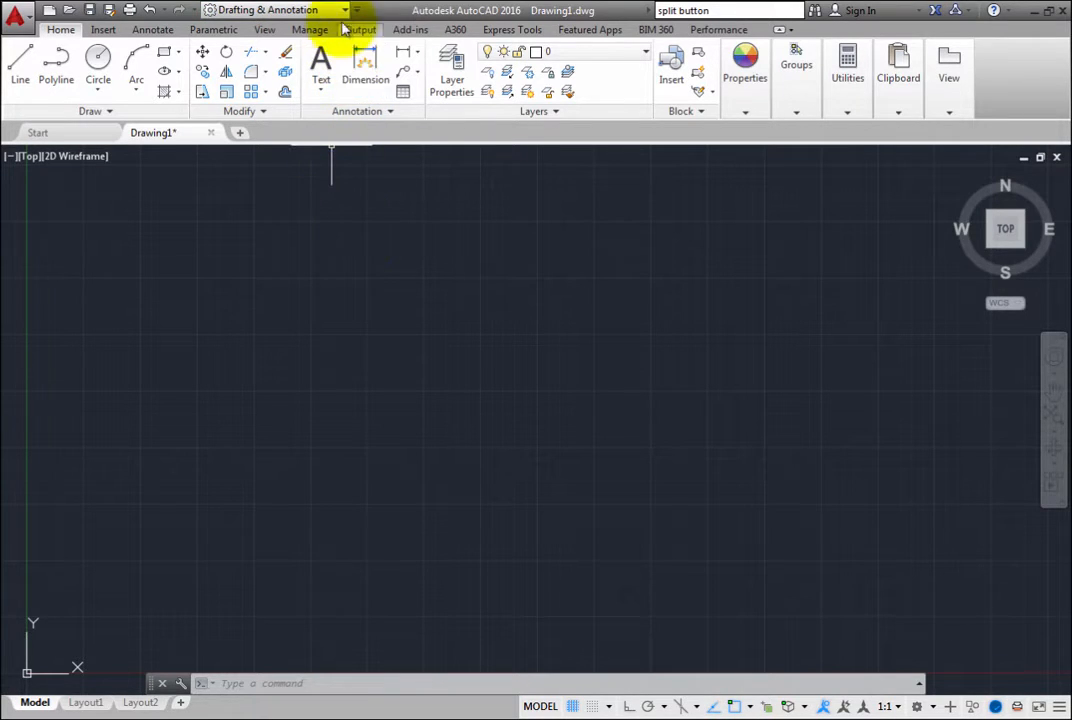
Switch to the 3D Modeling workspace from the Quick Access Toolbar workspace list
click(356, 10)
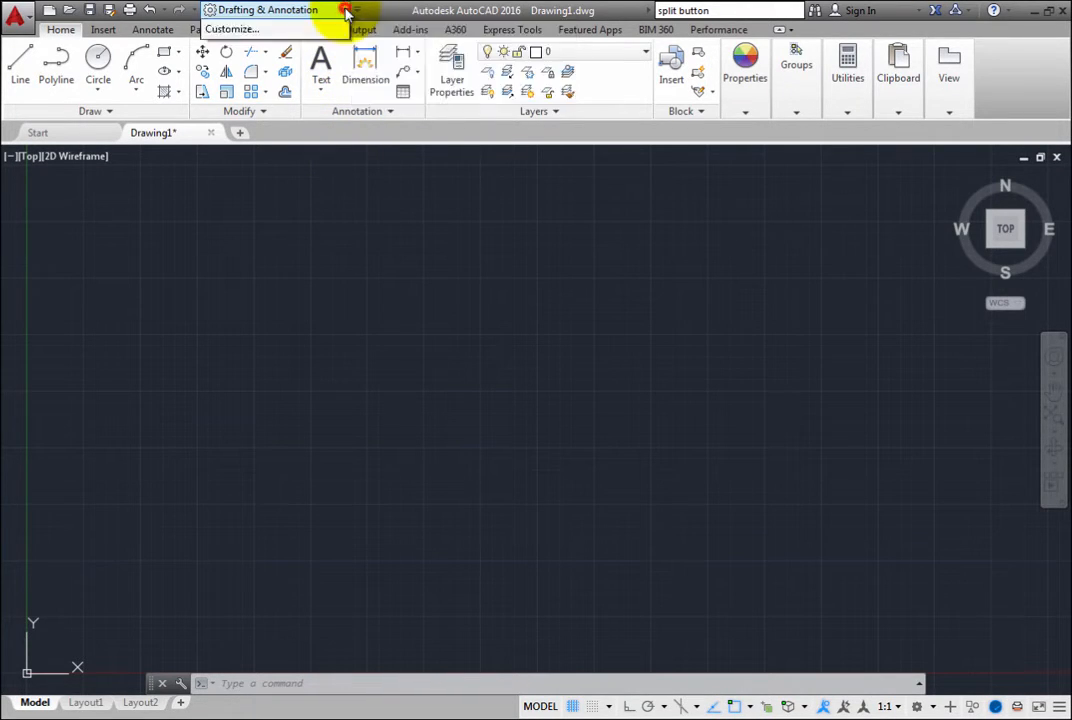
click(345, 10)
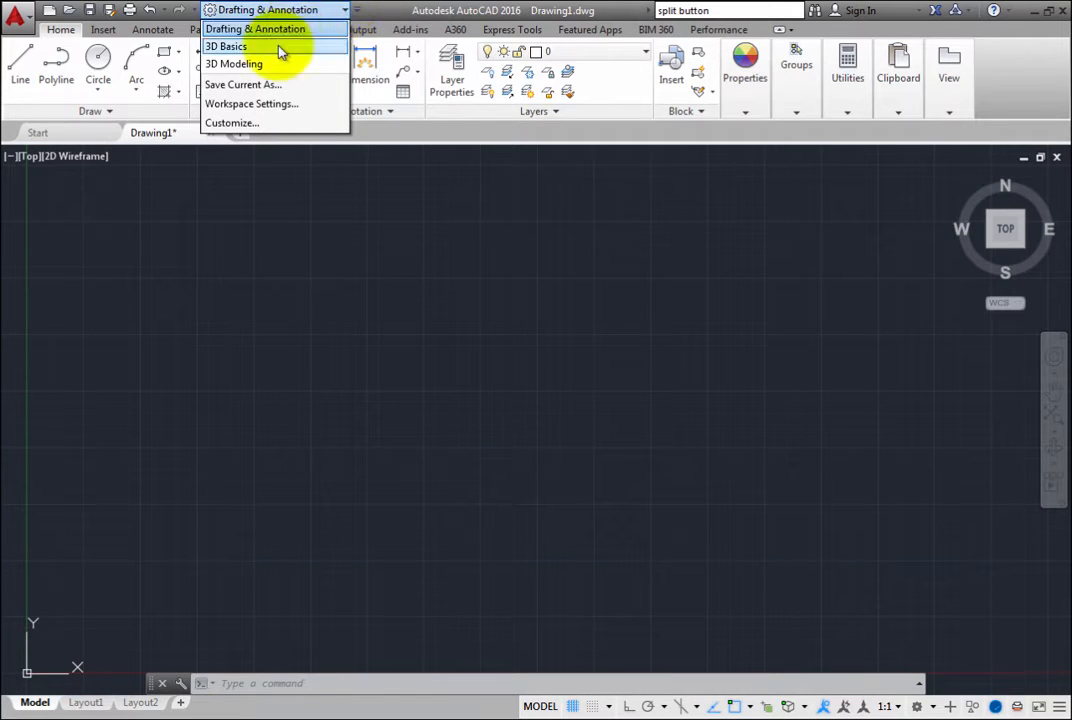
click(233, 64)
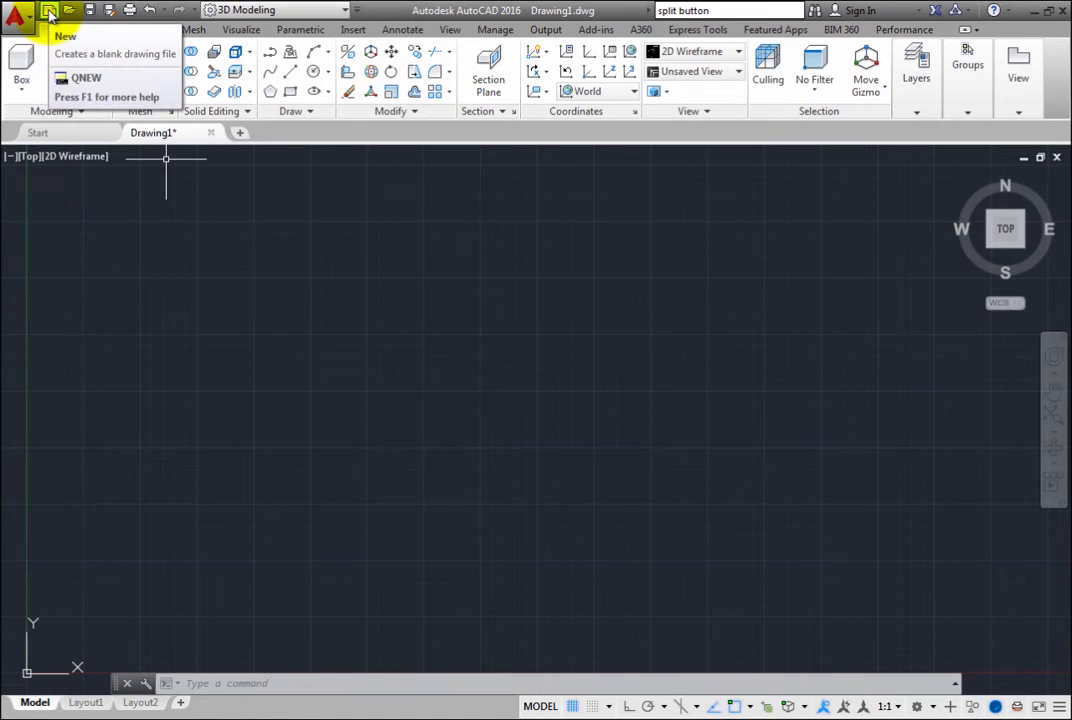
Create a new drawing, Drawing2, from the acad3D.dwt template
click(64, 35)
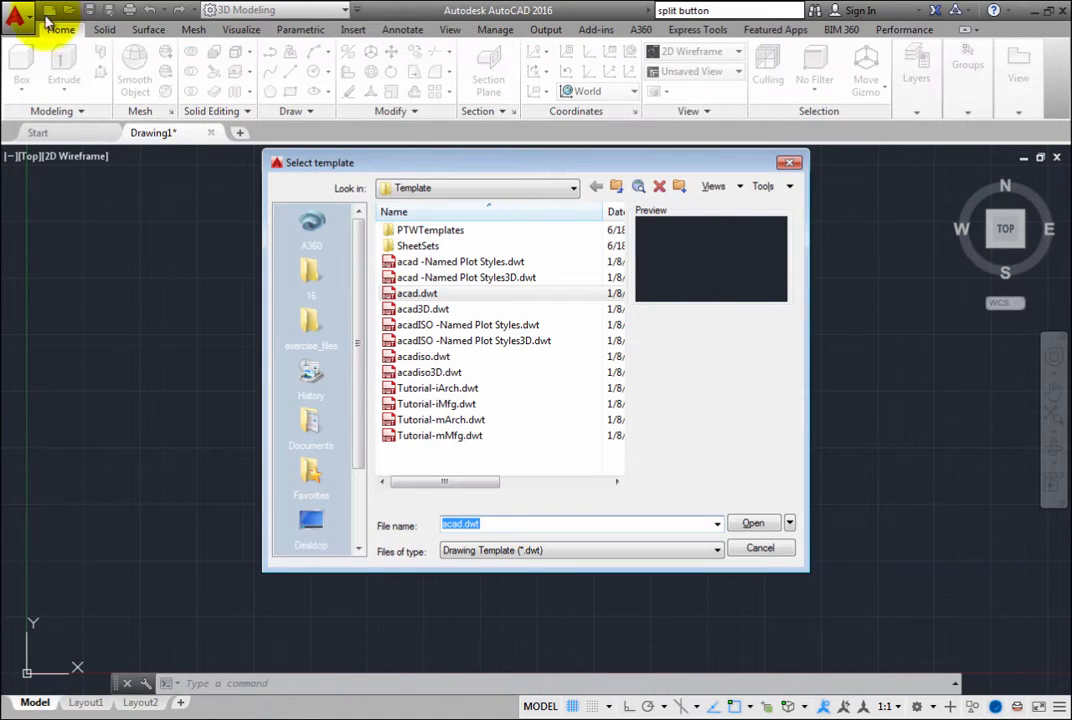
mouse_move(112, 275)
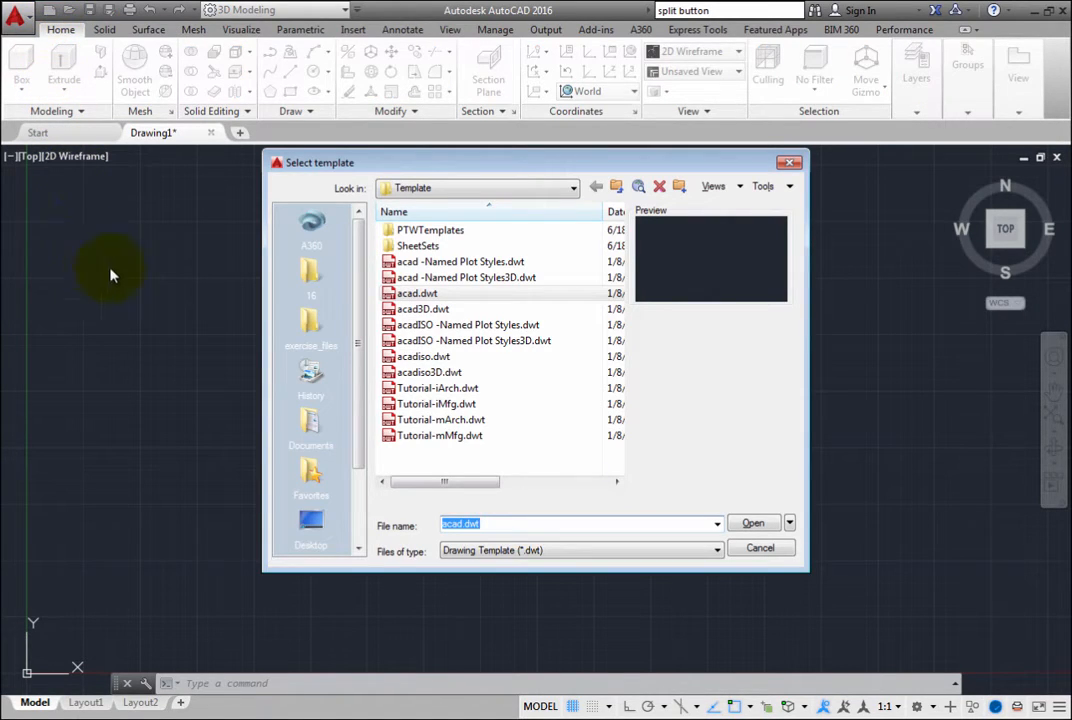
mouse_move(423, 308)
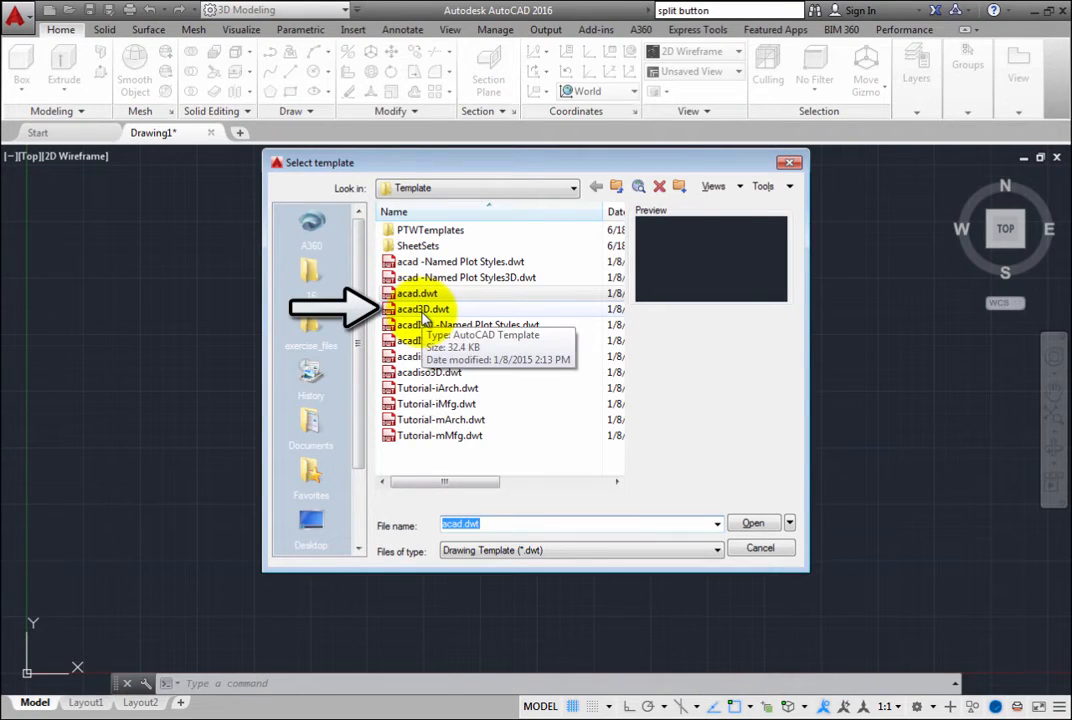
click(421, 308)
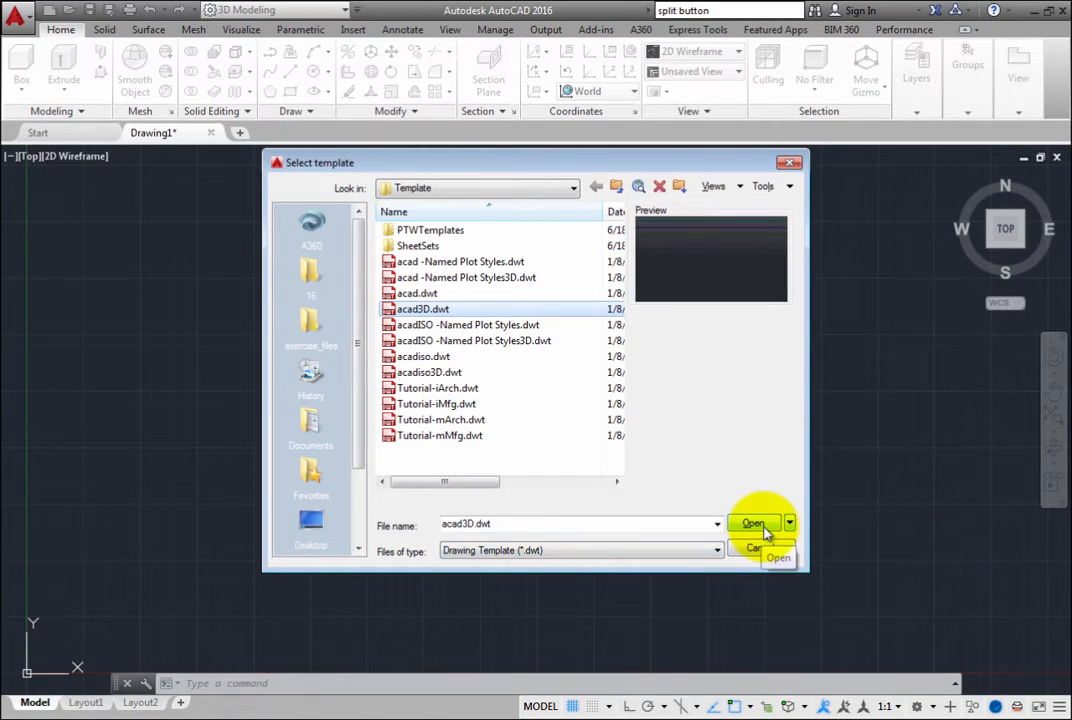
click(752, 523)
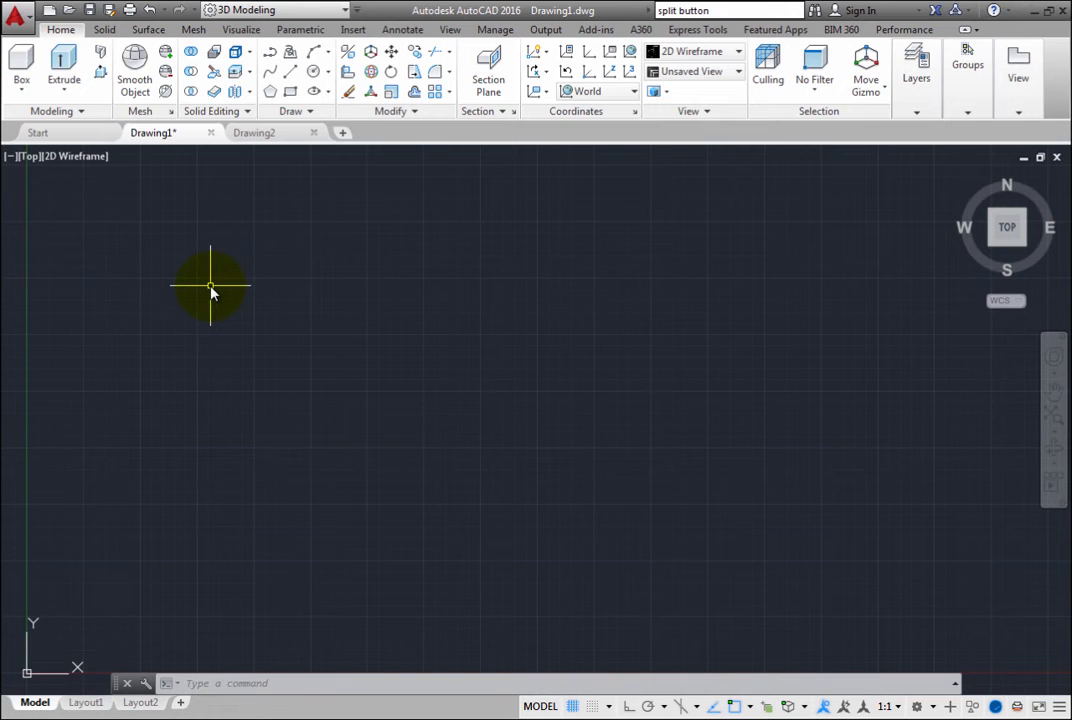
mouse_move(688, 111)
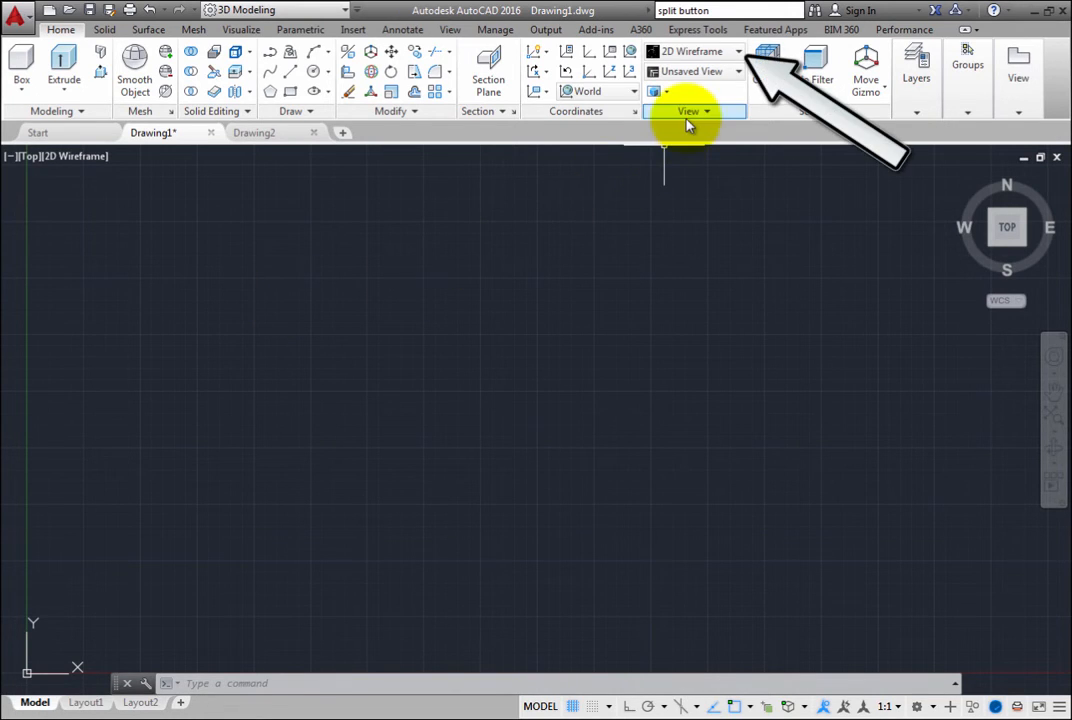
mouse_move(770, 60)
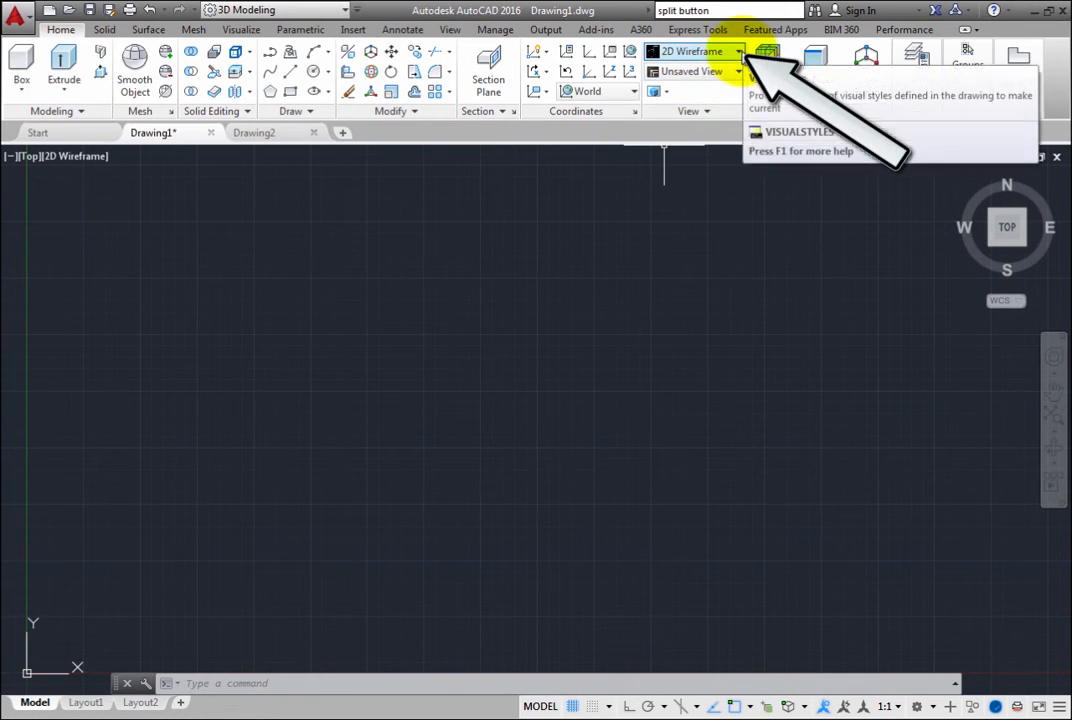
Apply the Realistic visual style to the viewport in place of 2D Wireframe
click(738, 52)
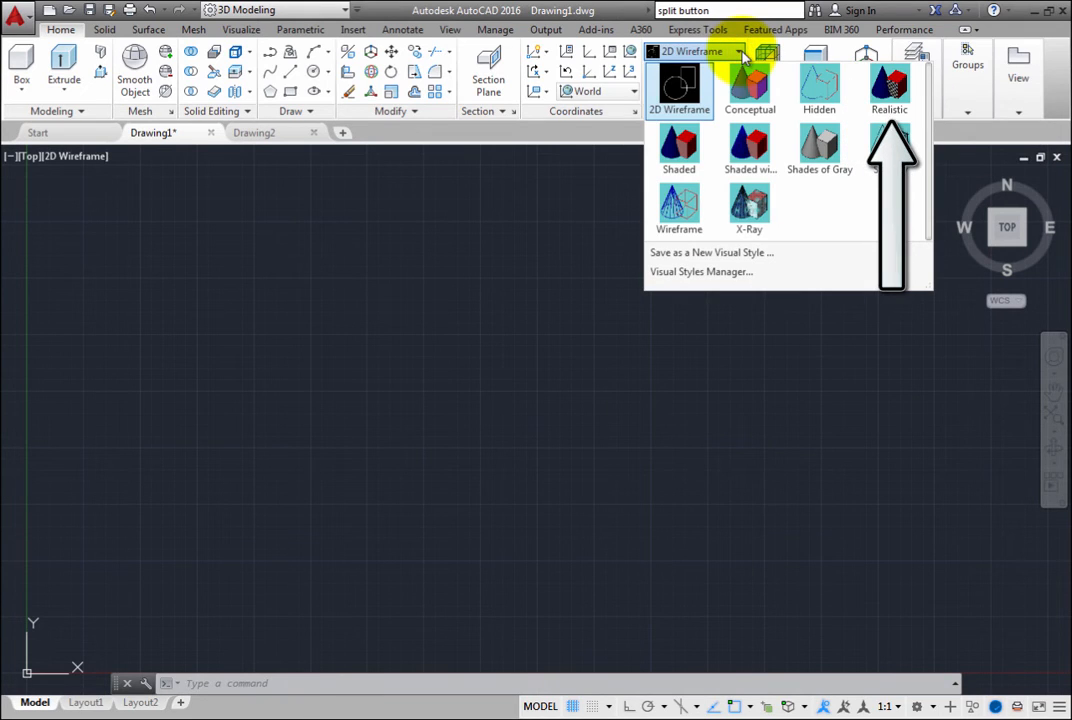
click(889, 85)
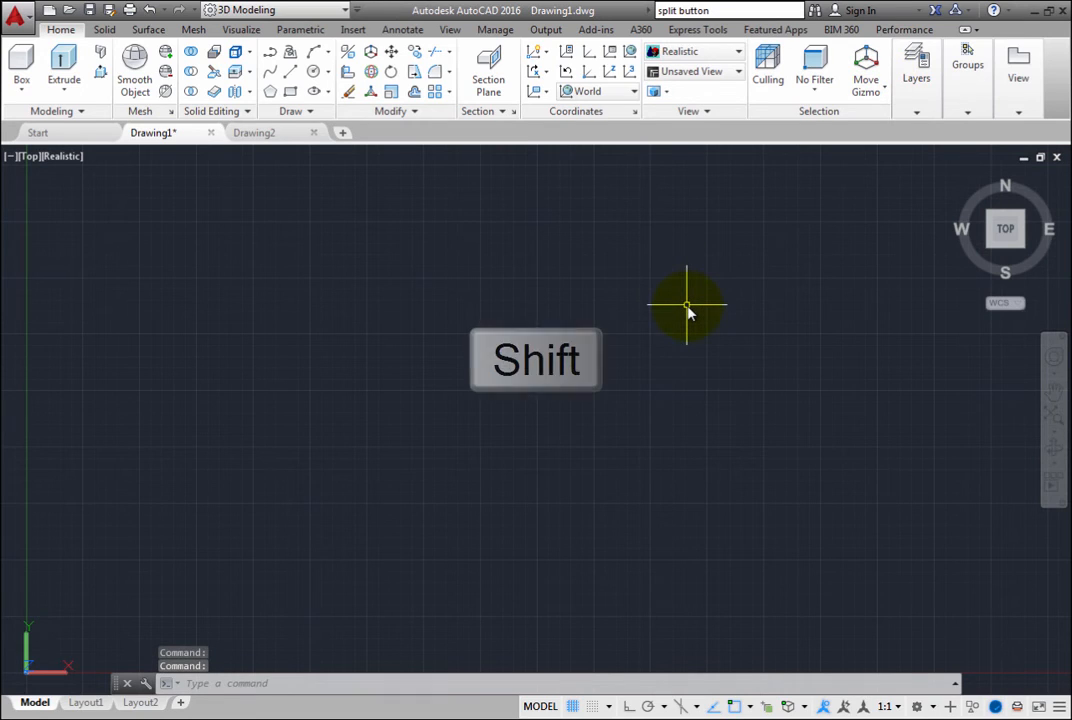
mouse_move(485, 408)
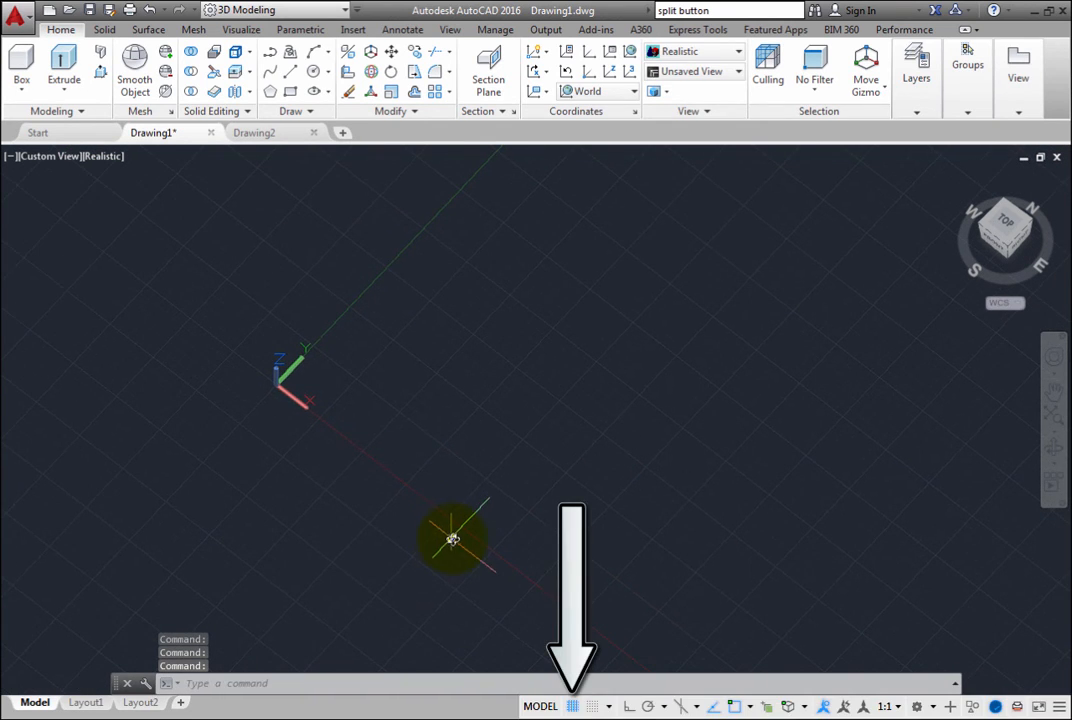
mouse_move(572, 707)
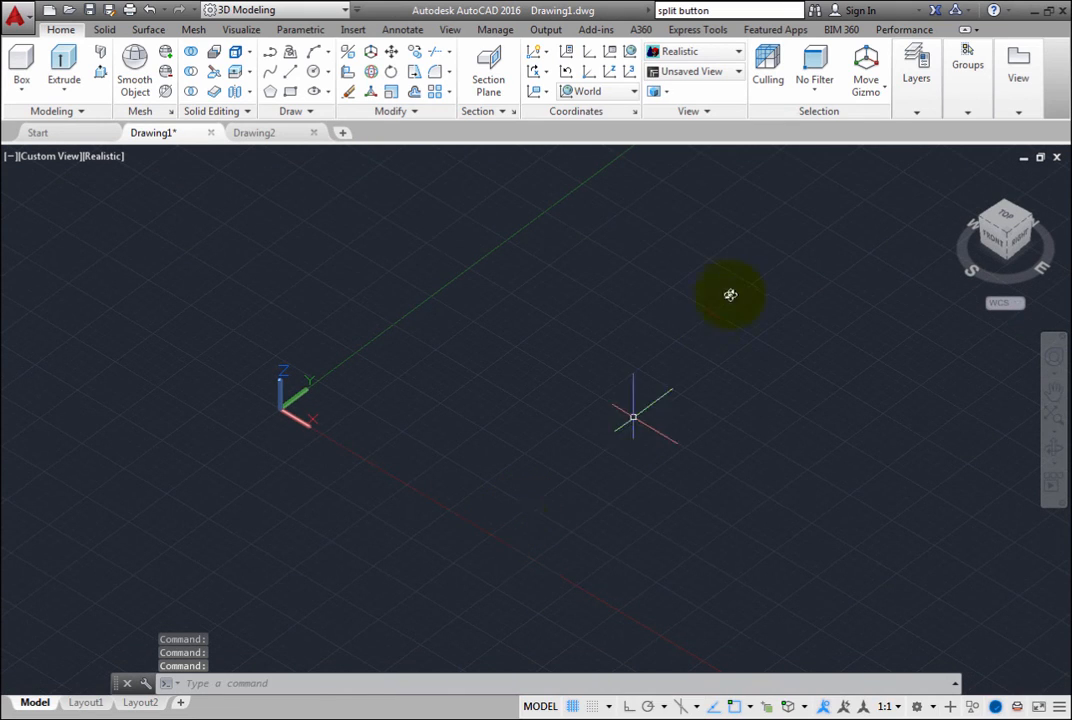
Change the ViewCube projection from parallel to Perspective
right_click(1005, 230)
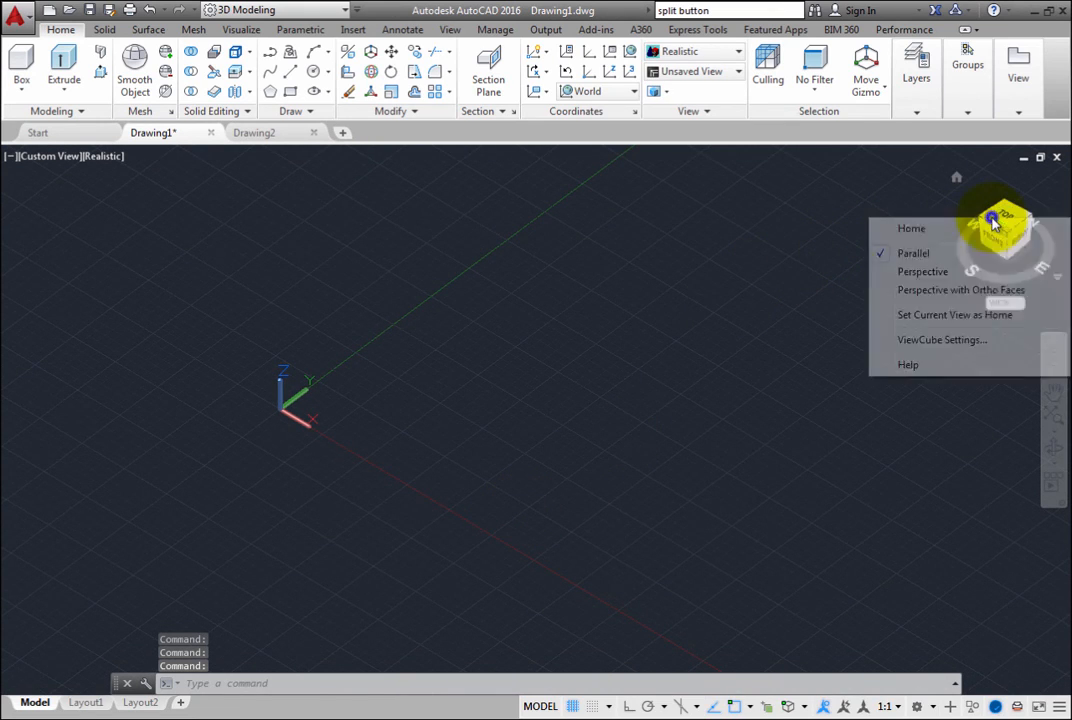
mouse_move(922, 271)
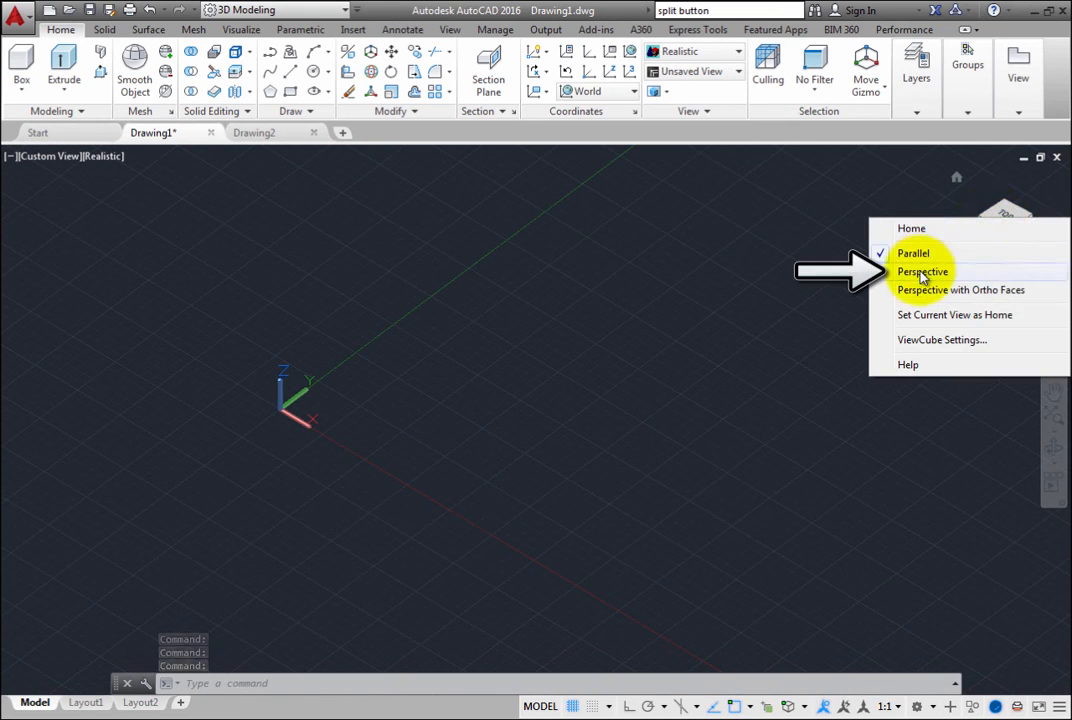
click(922, 271)
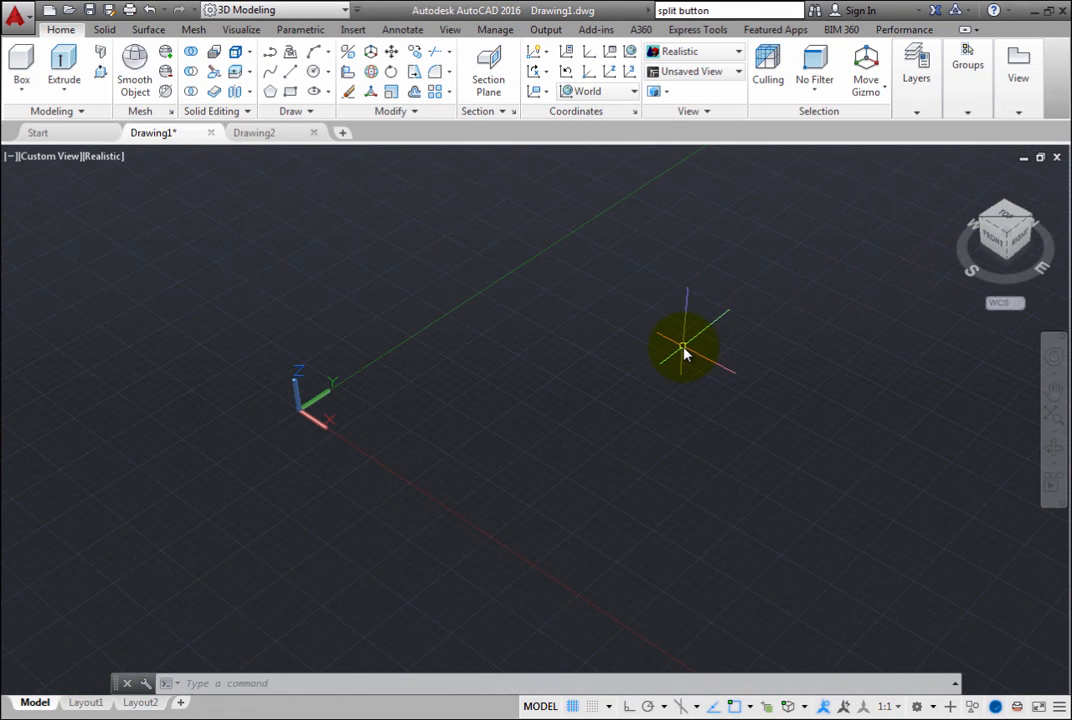